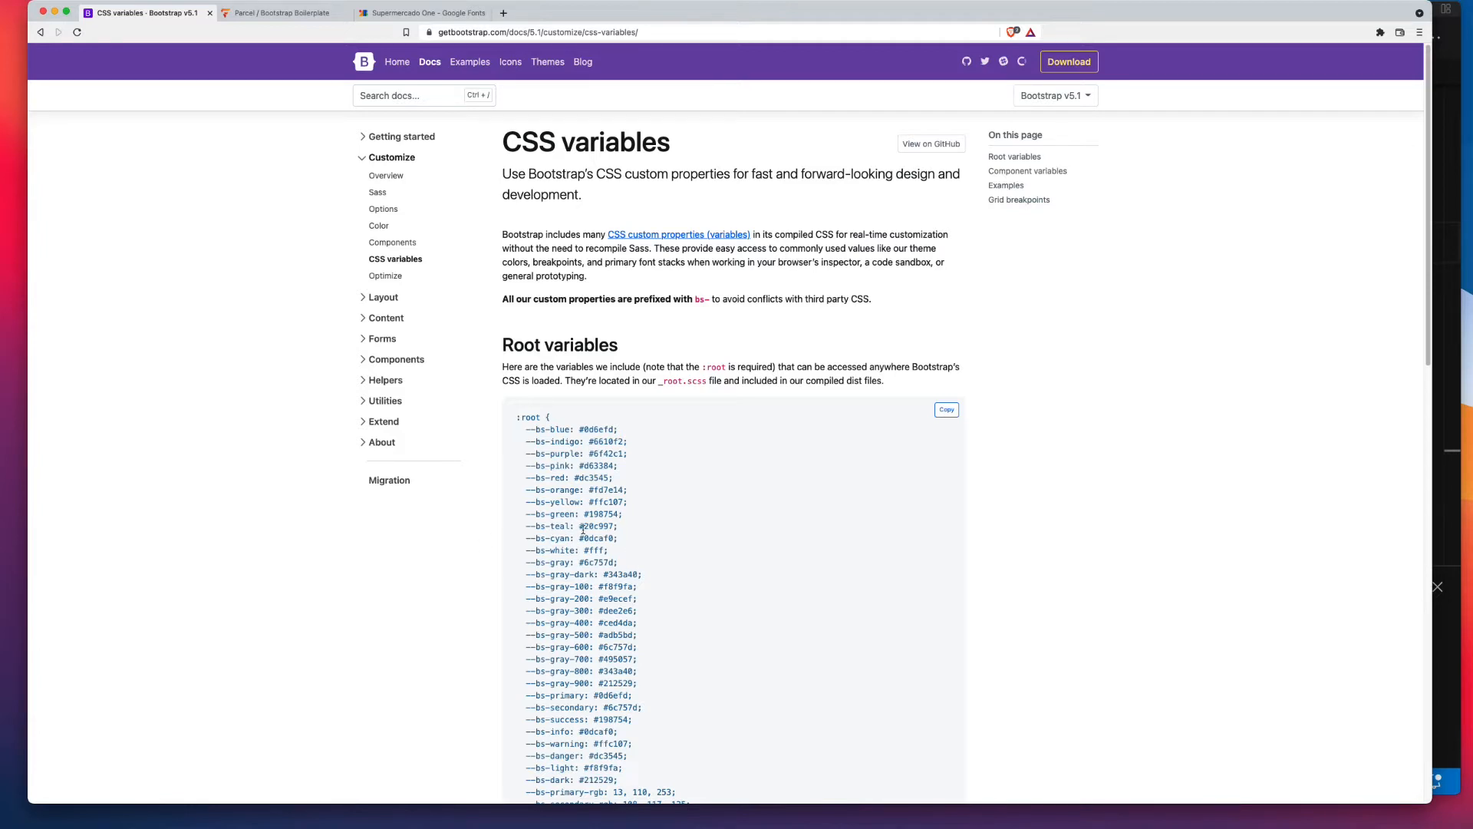
Scroll to the end of the Bootstrap :root variables list and select --bs-body-bg.
scroll(down, 3)
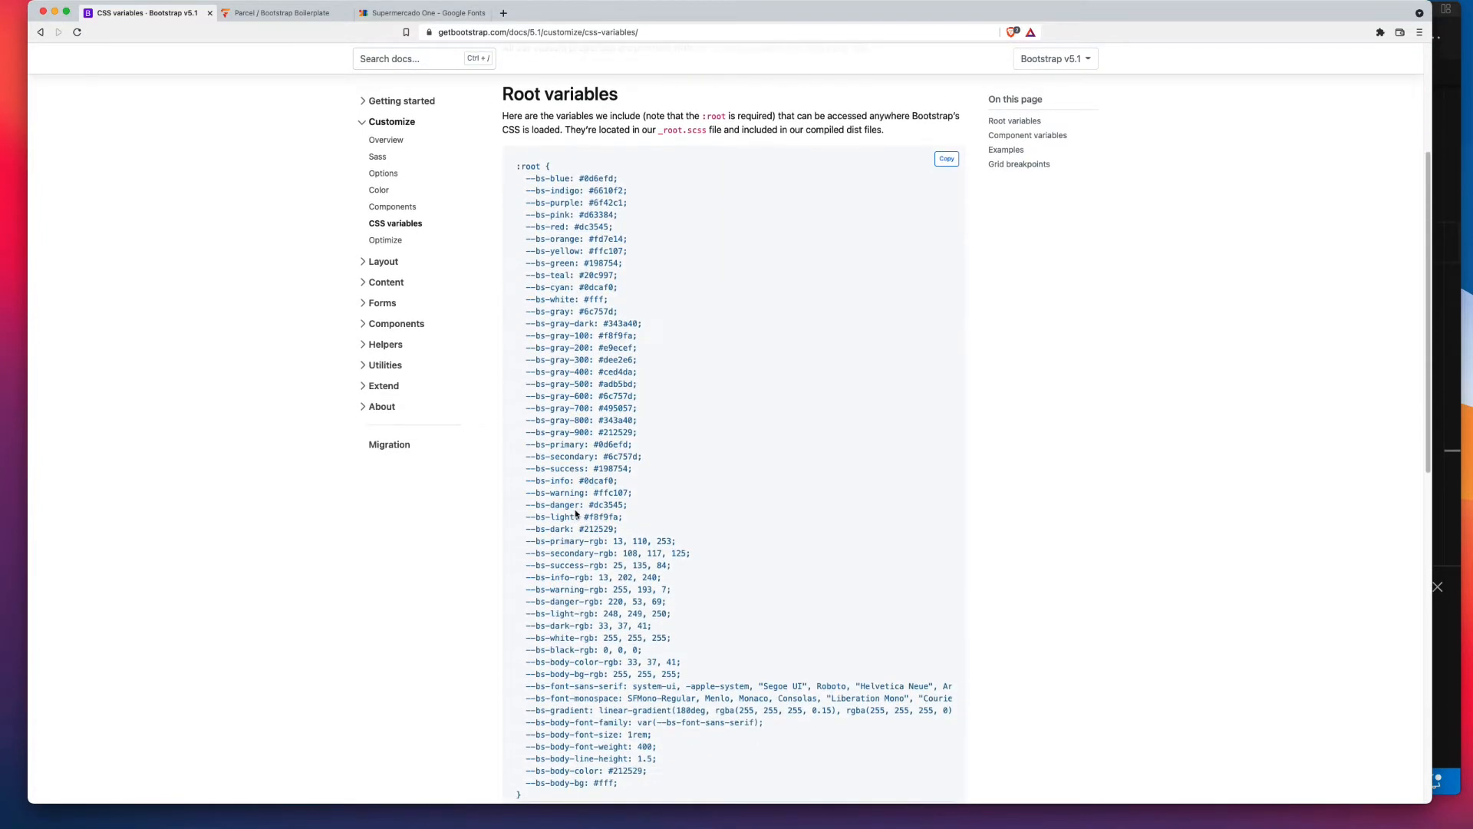
scroll(down, 3)
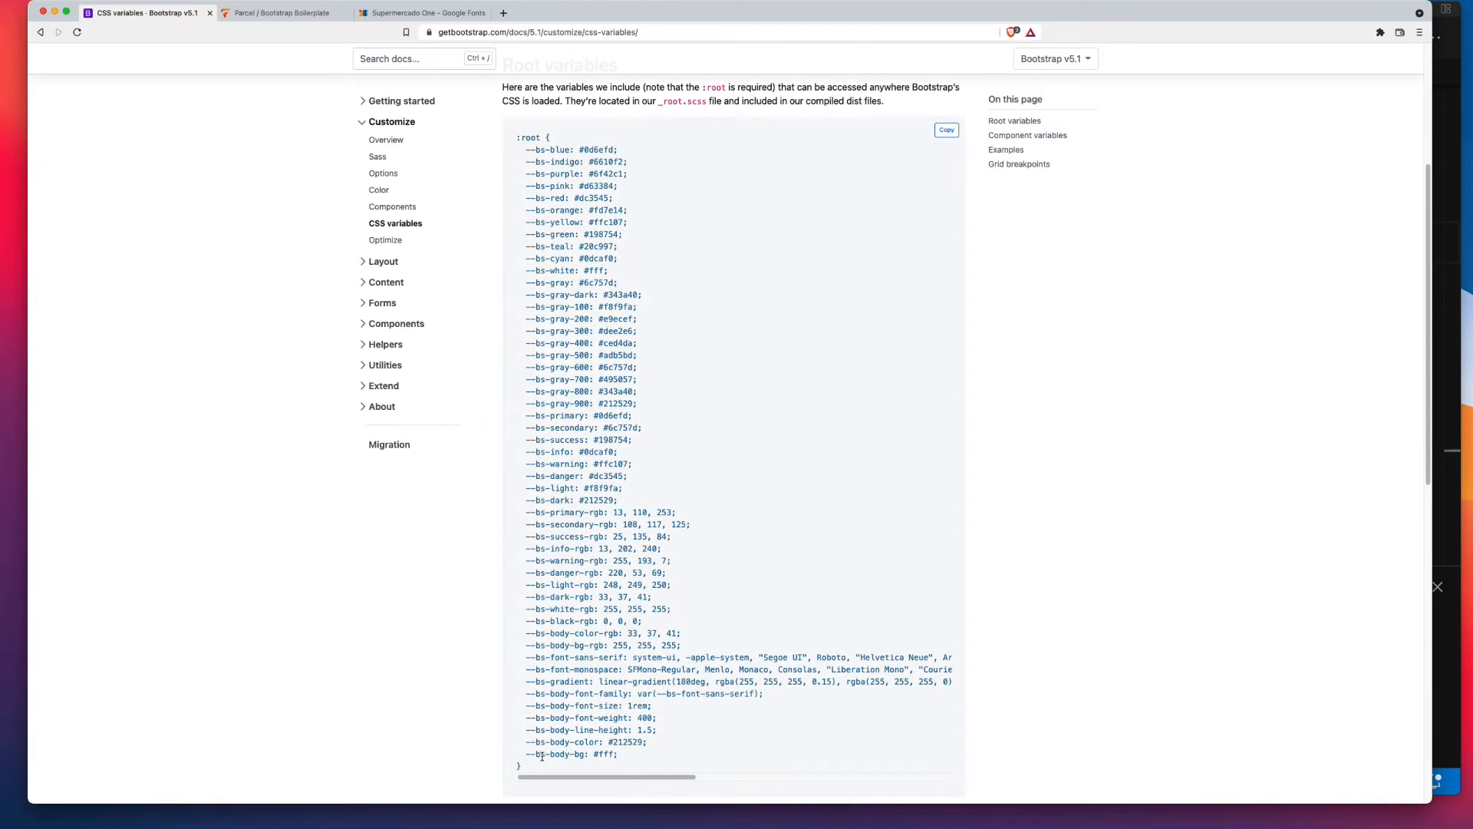
double_click(580, 754)
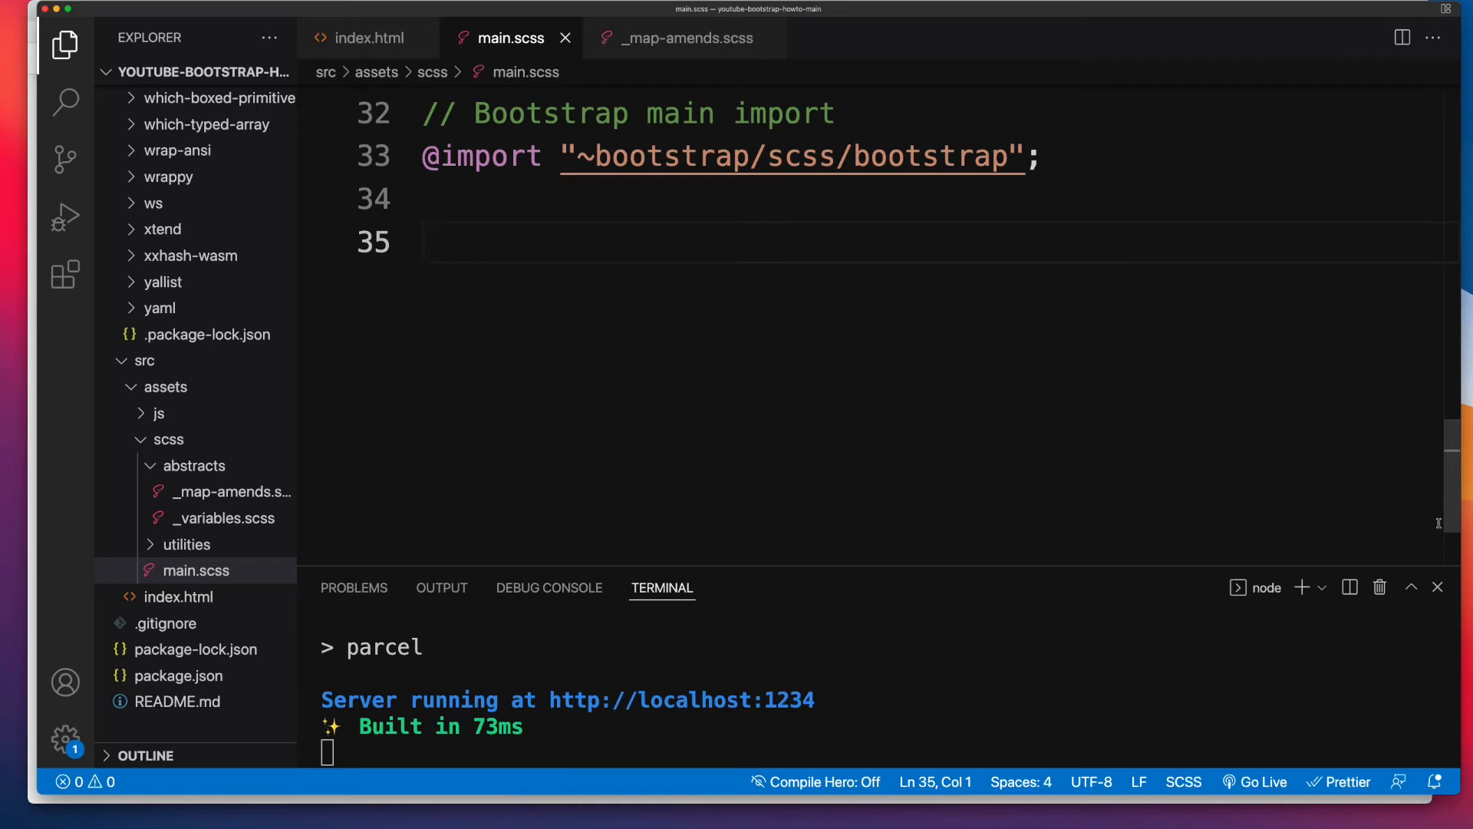
Add ':root { --bs-body-bg: red; }' below the Bootstrap import in main.scss.
text(: r)
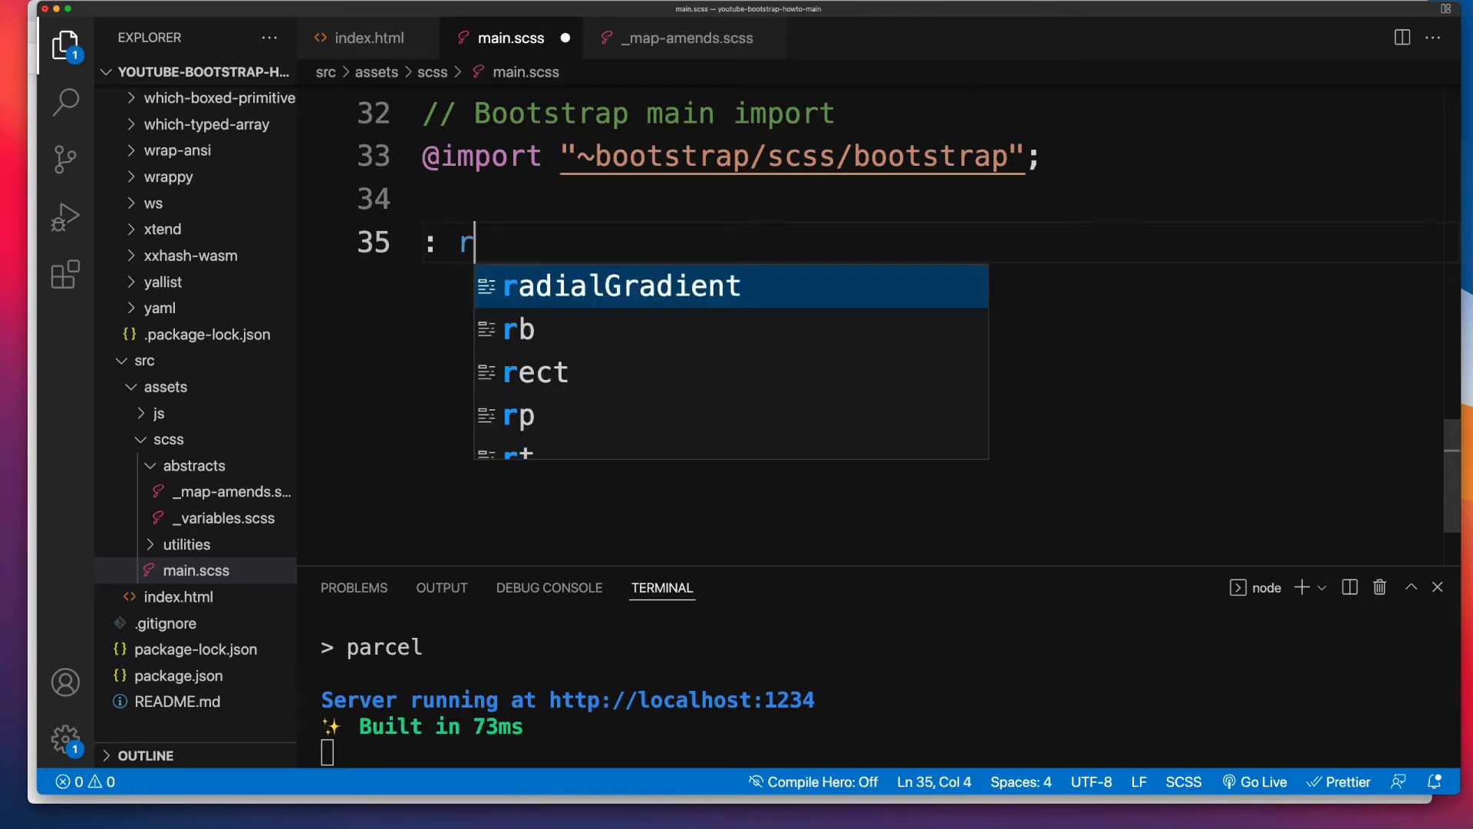
text(oot {)
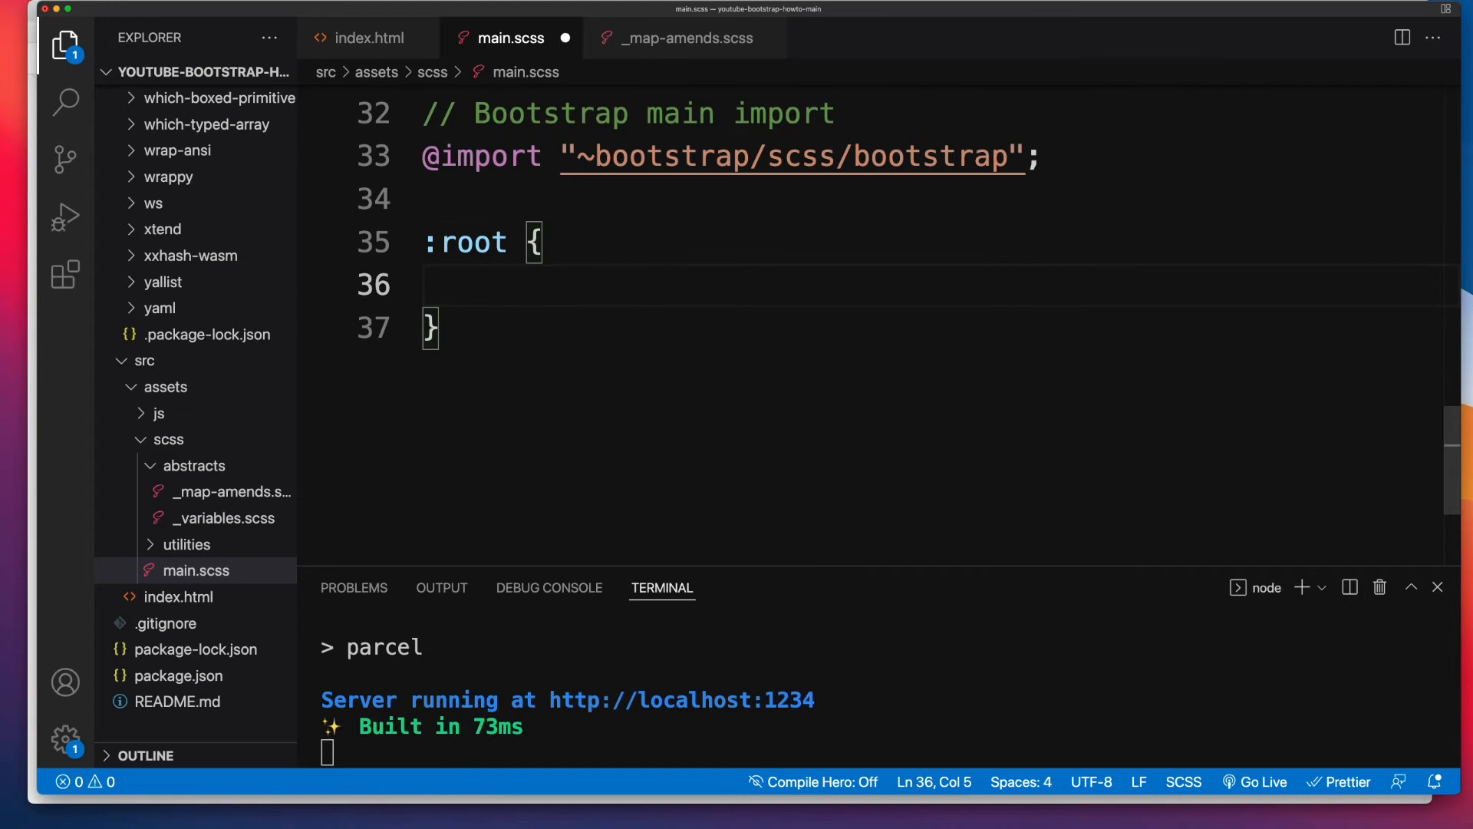
text(--bs-body-bg)
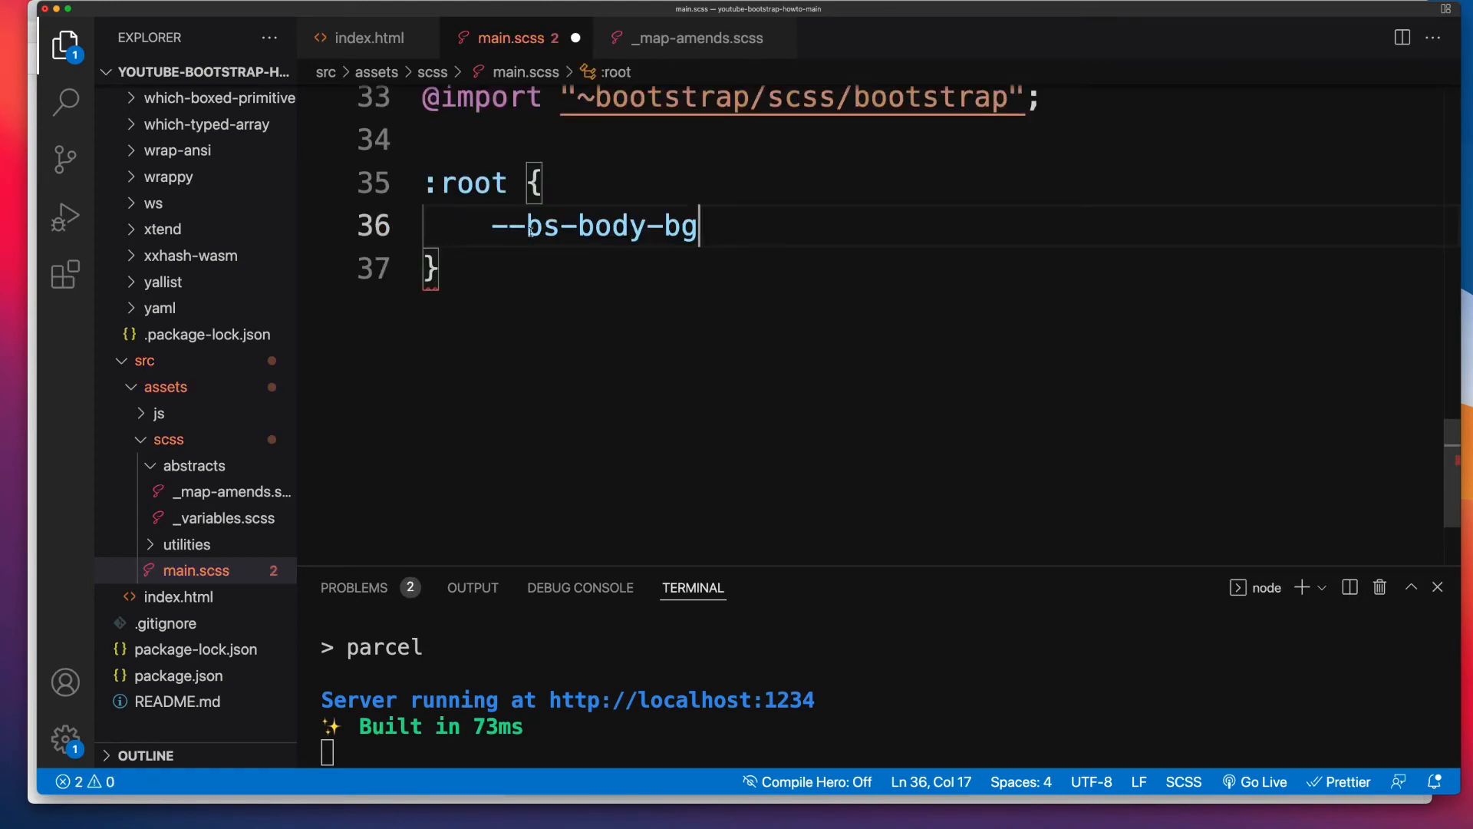
text(: red)
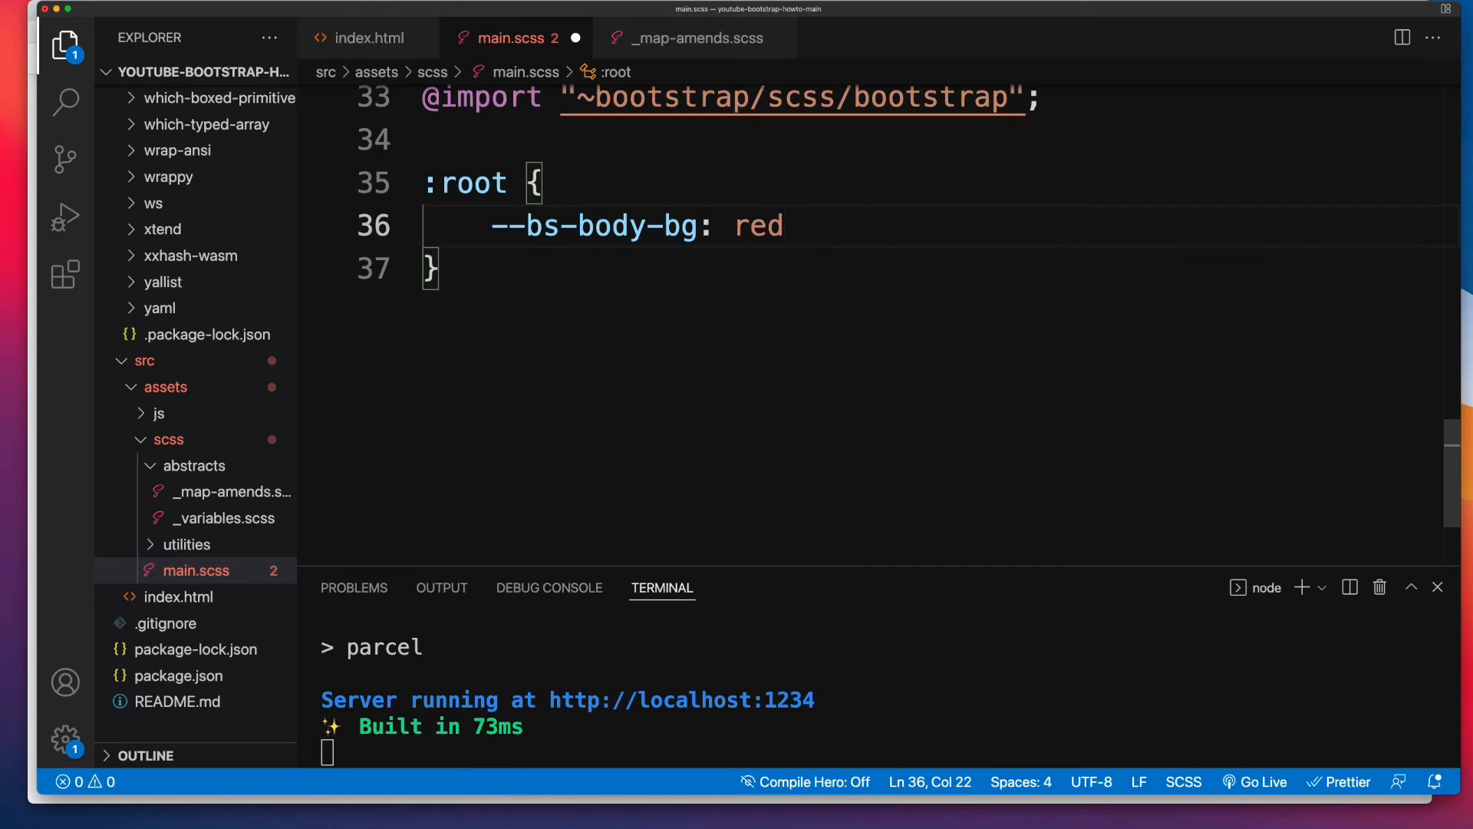
text(;)
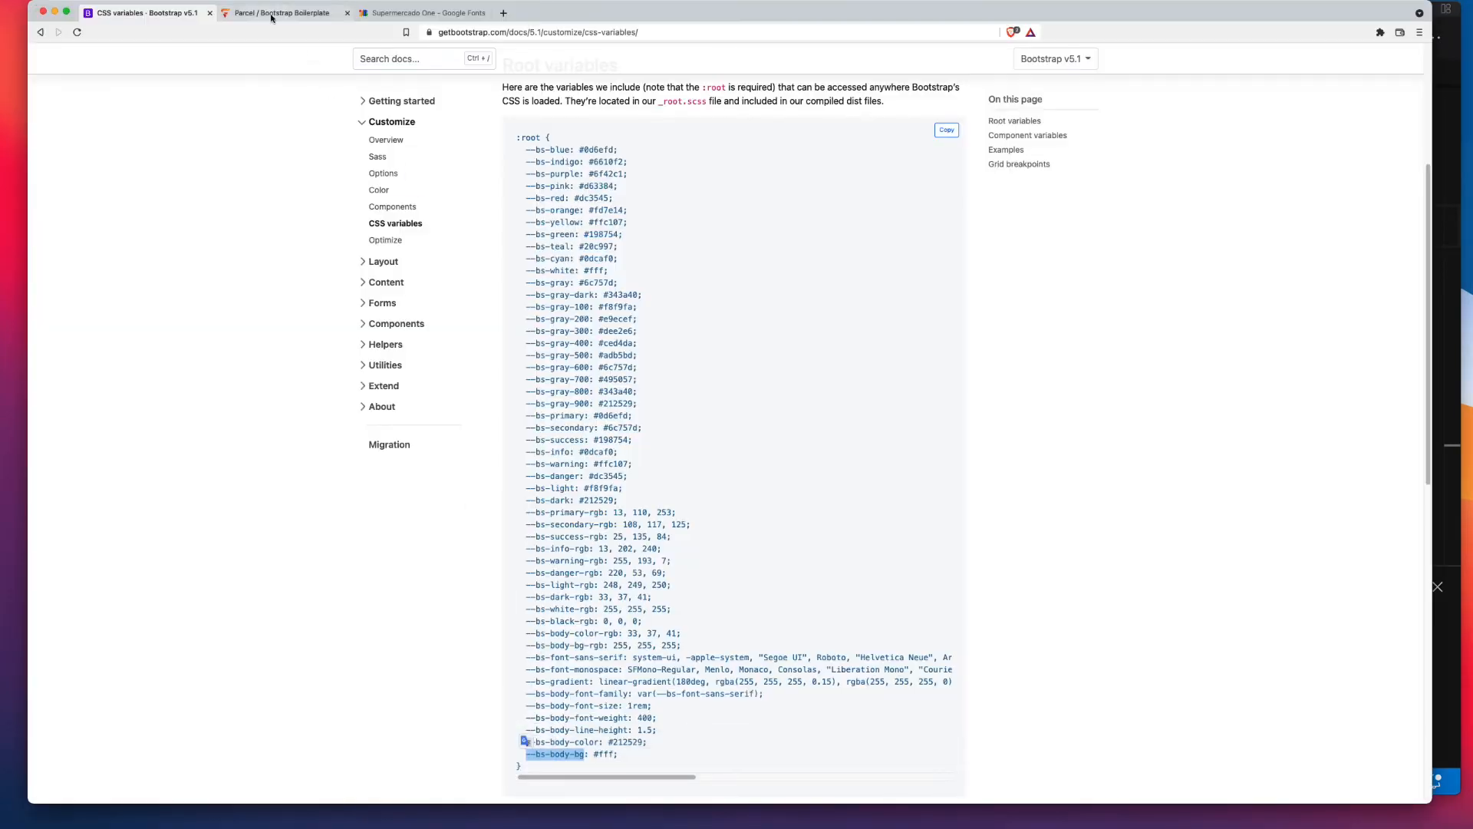
Check the localhost:1234 site's red background, then return to the CSS variables docs.
click(280, 13)
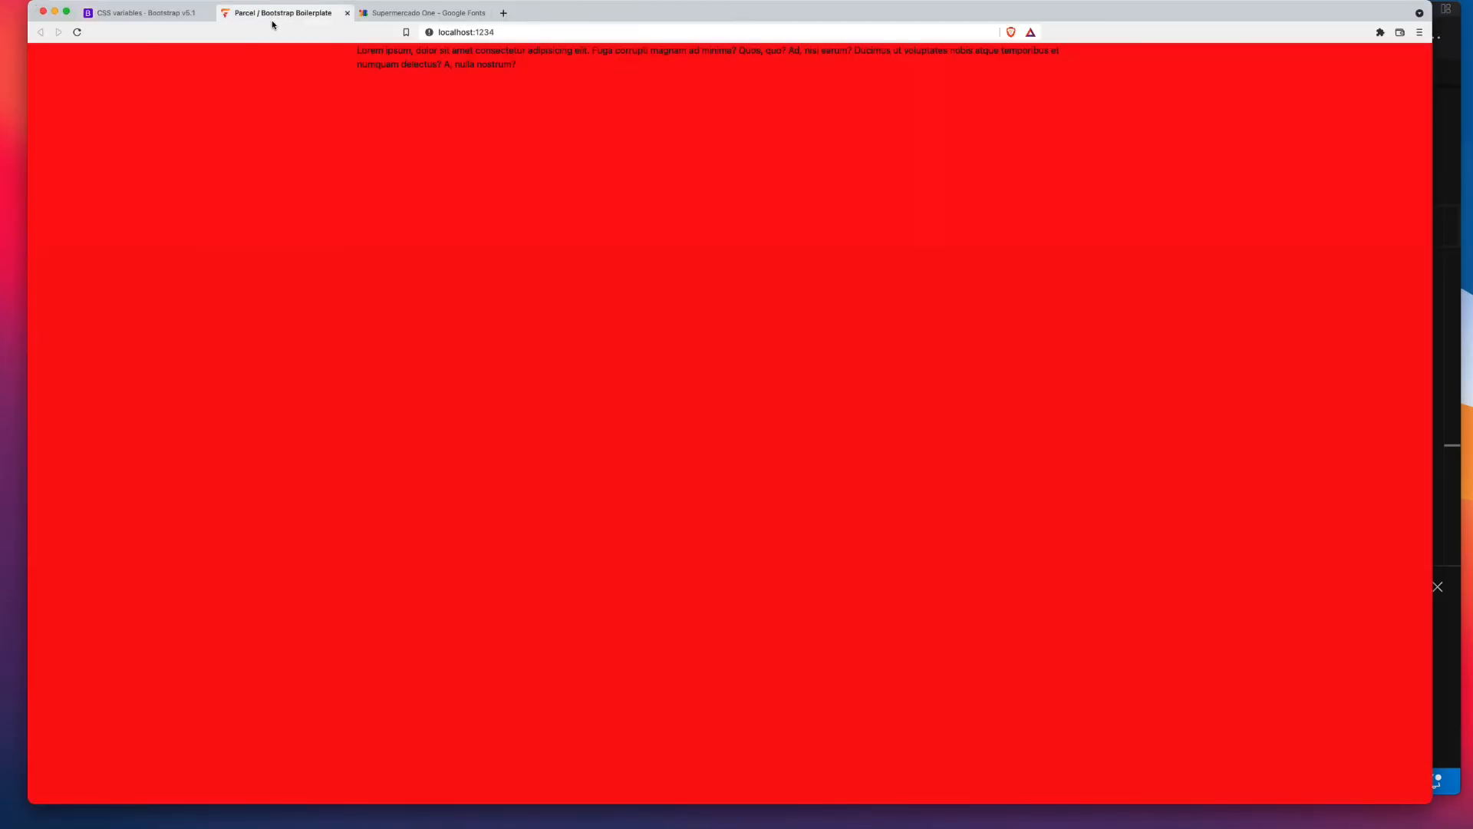
click(146, 12)
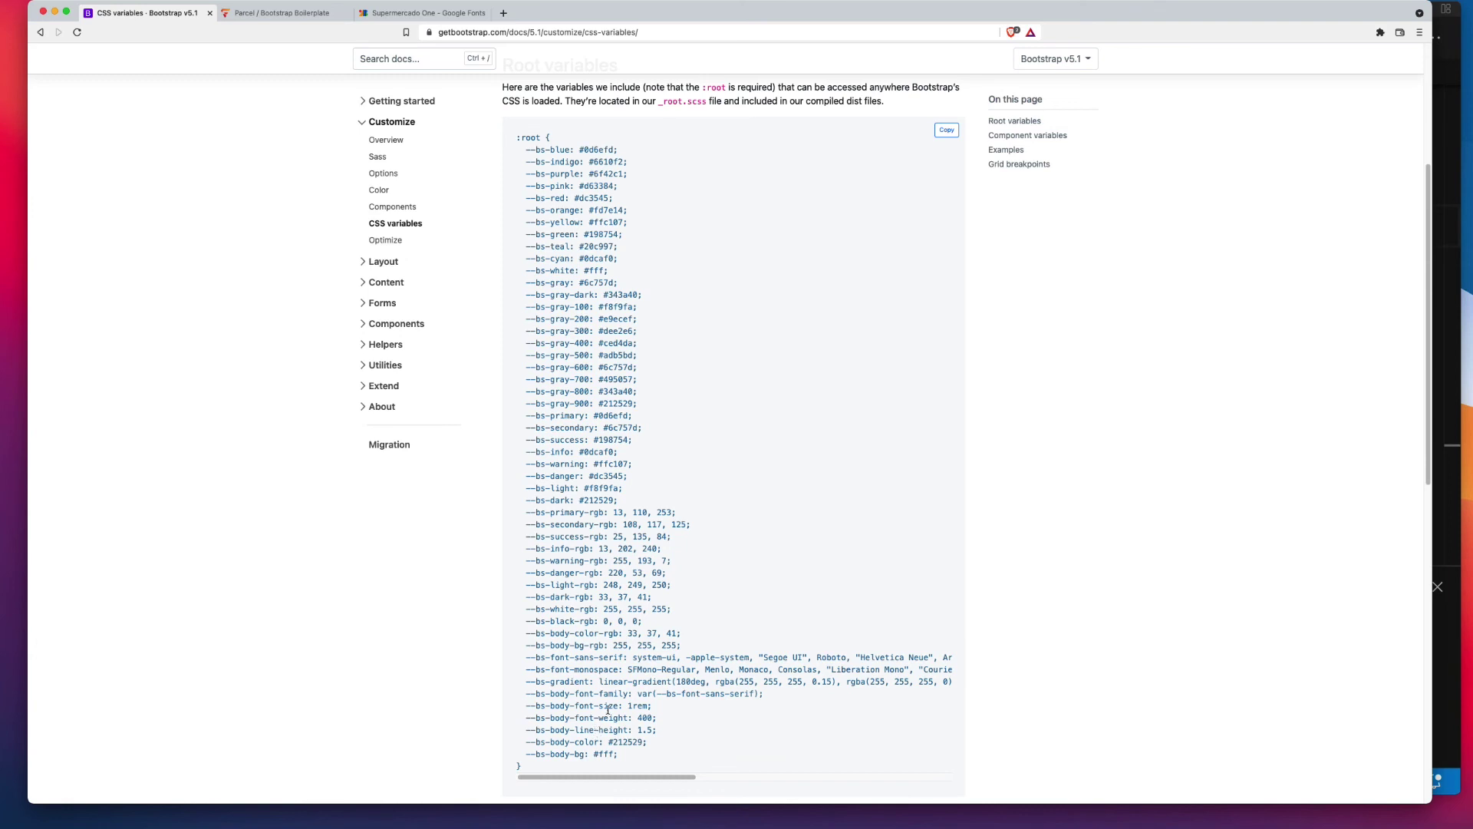
double_click(581, 693)
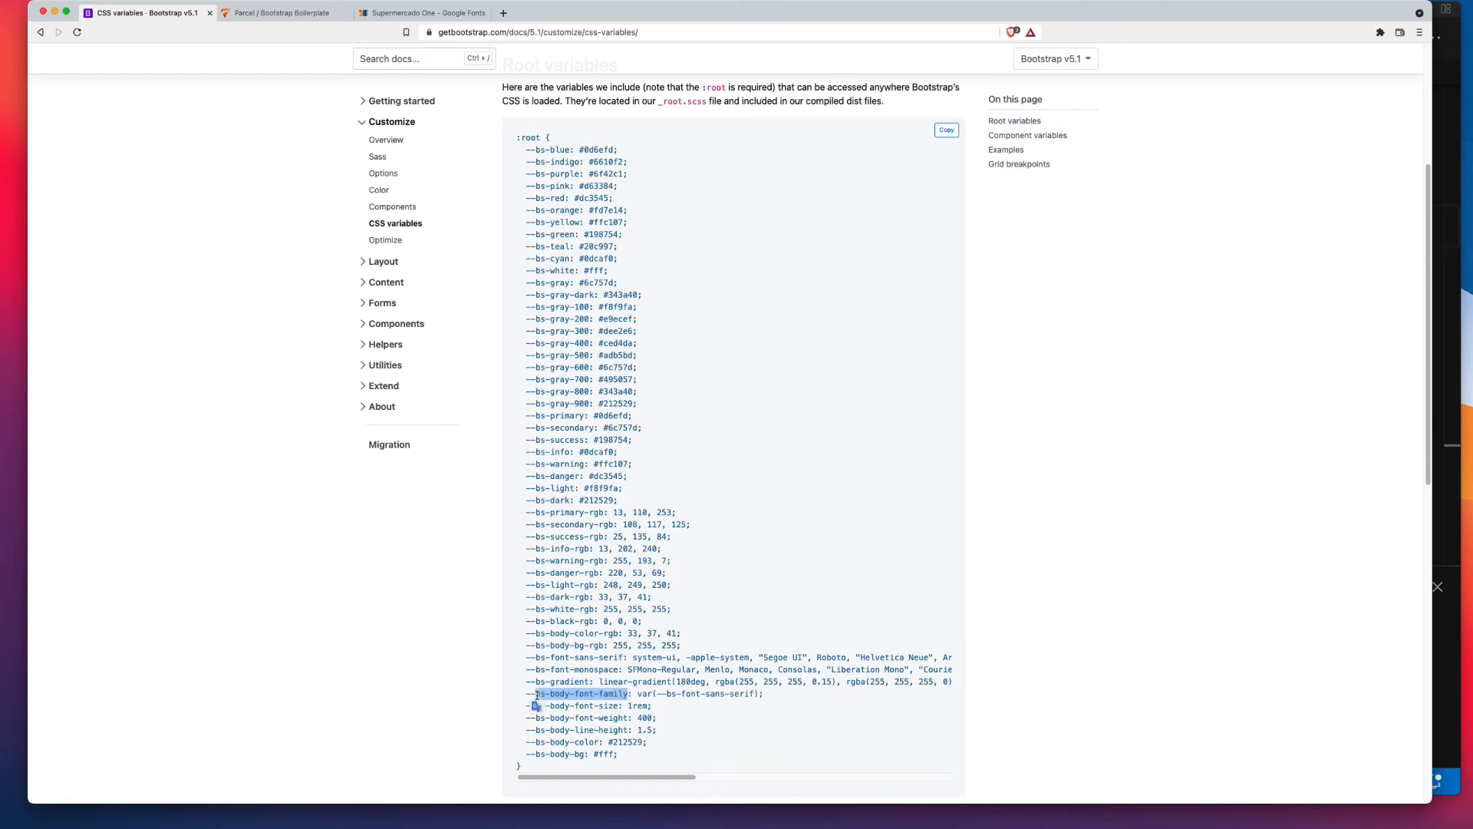